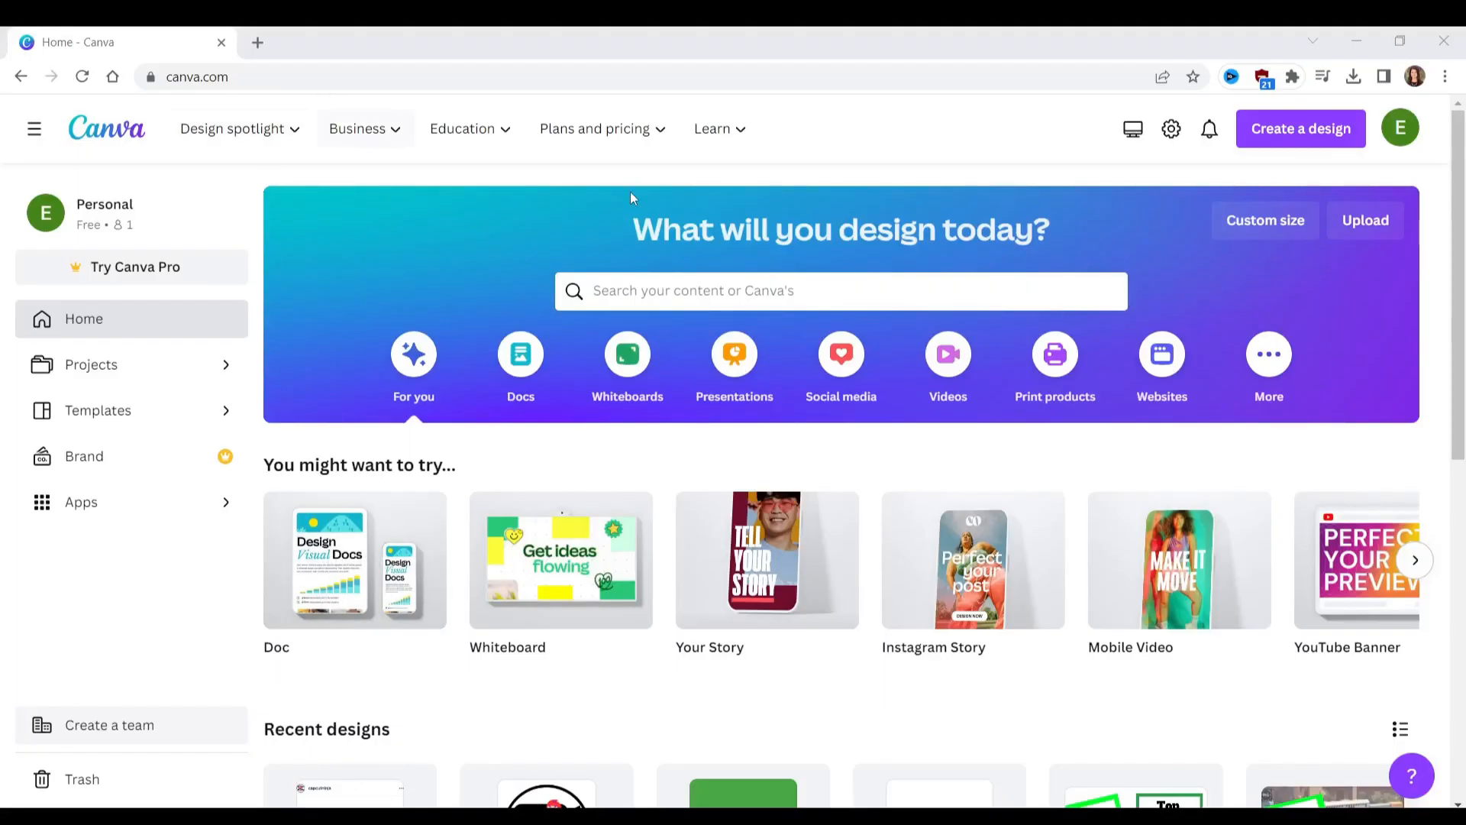
- Start a new blank design from the Your Story 1080 × 1920 px custom size
left_click(1264, 220)
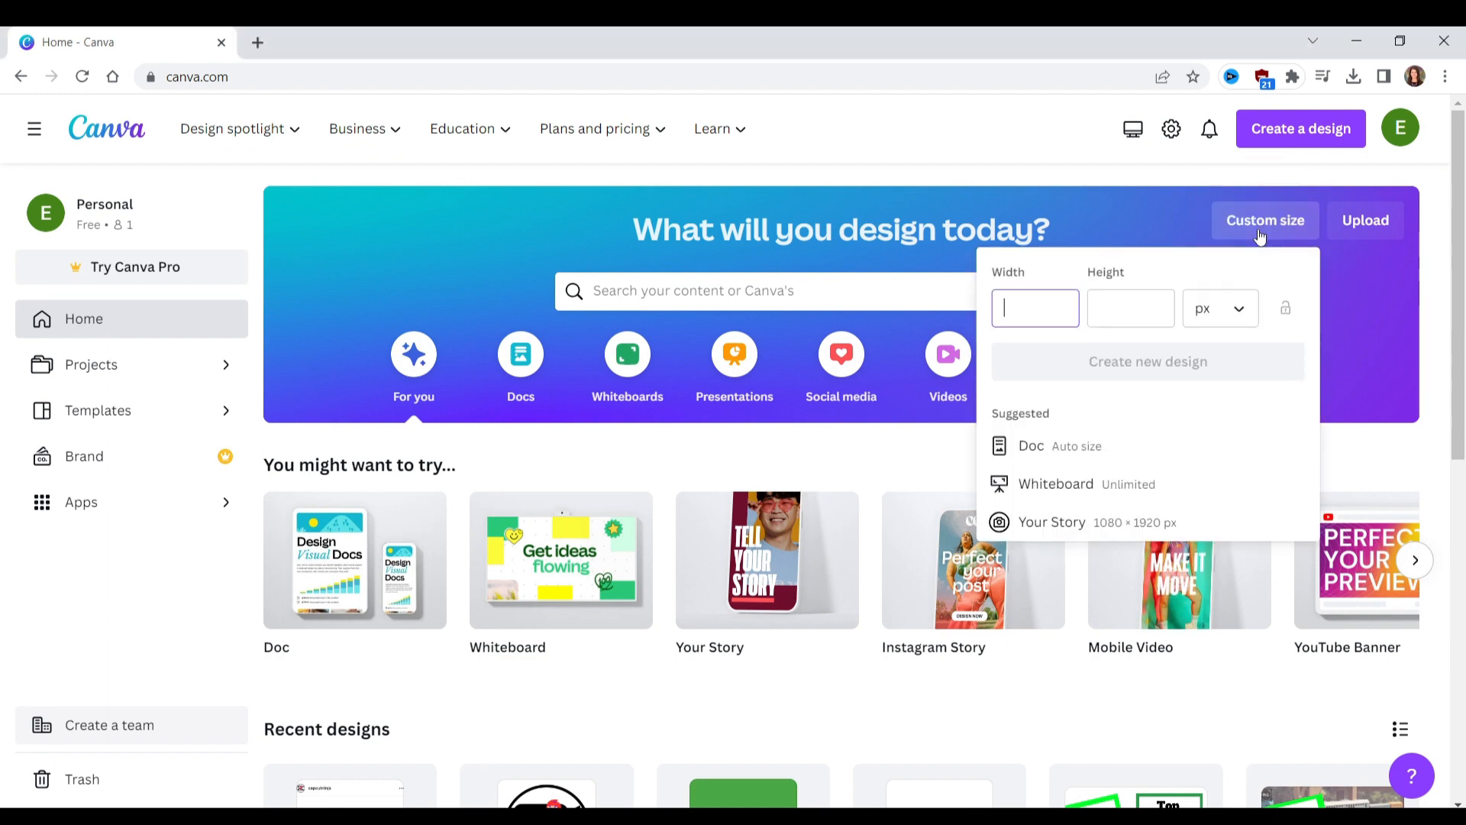
mouse_move(1094, 534)
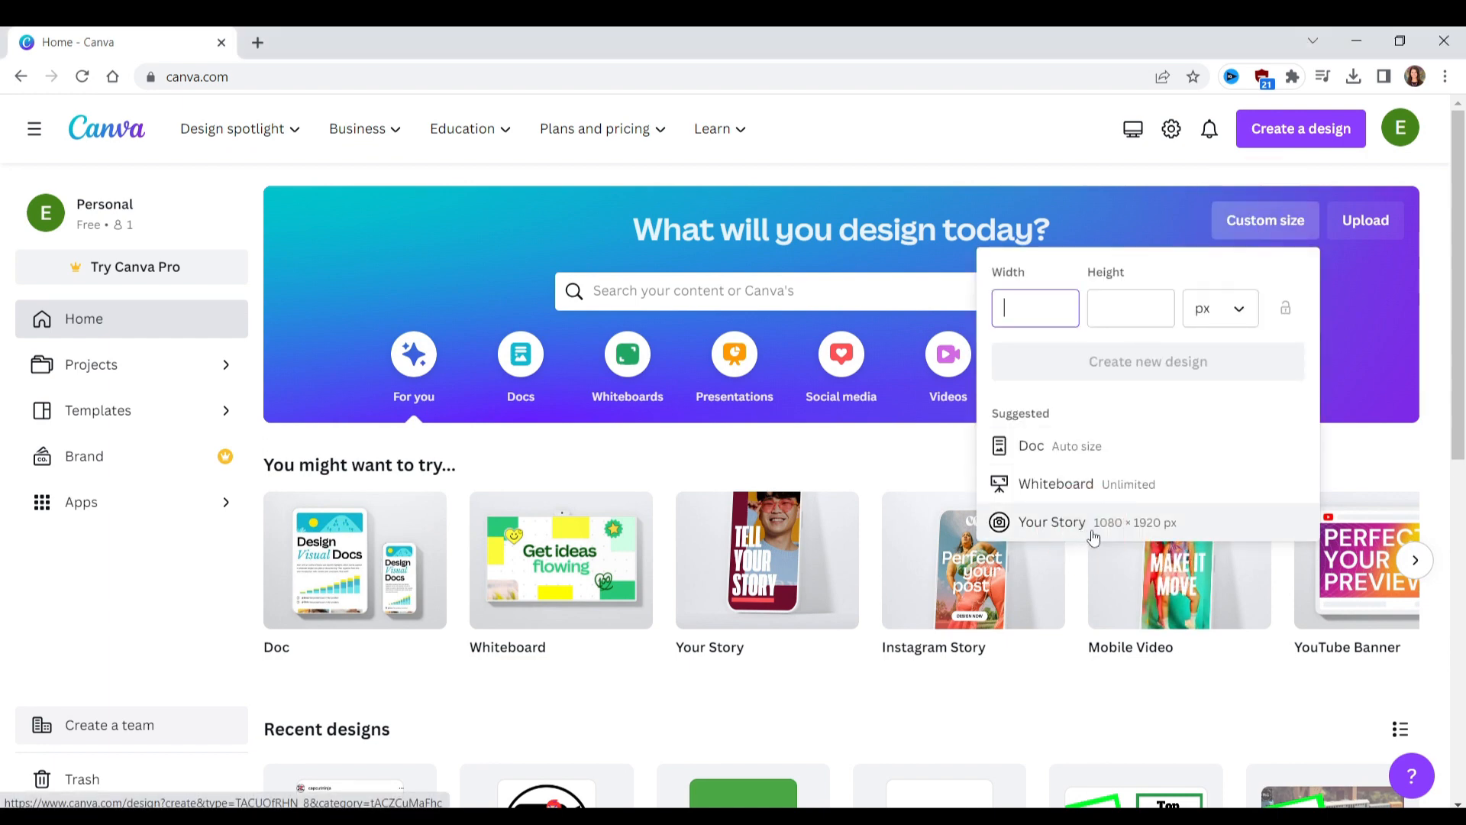
left_click(1051, 522)
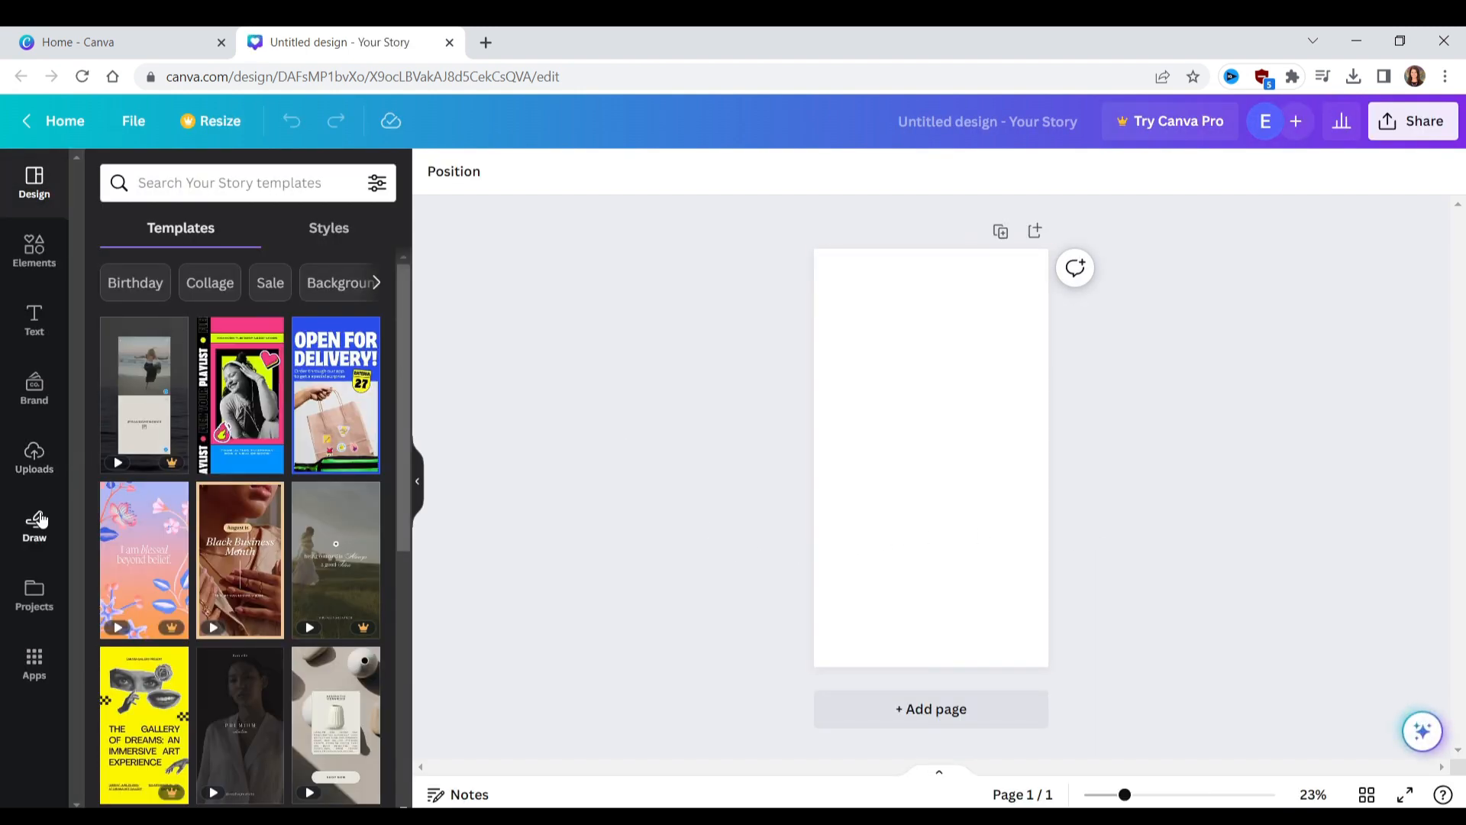
- Add the uploaded Instagram post mockup, enlarge it to page width and place a second copy below
left_click(33, 458)
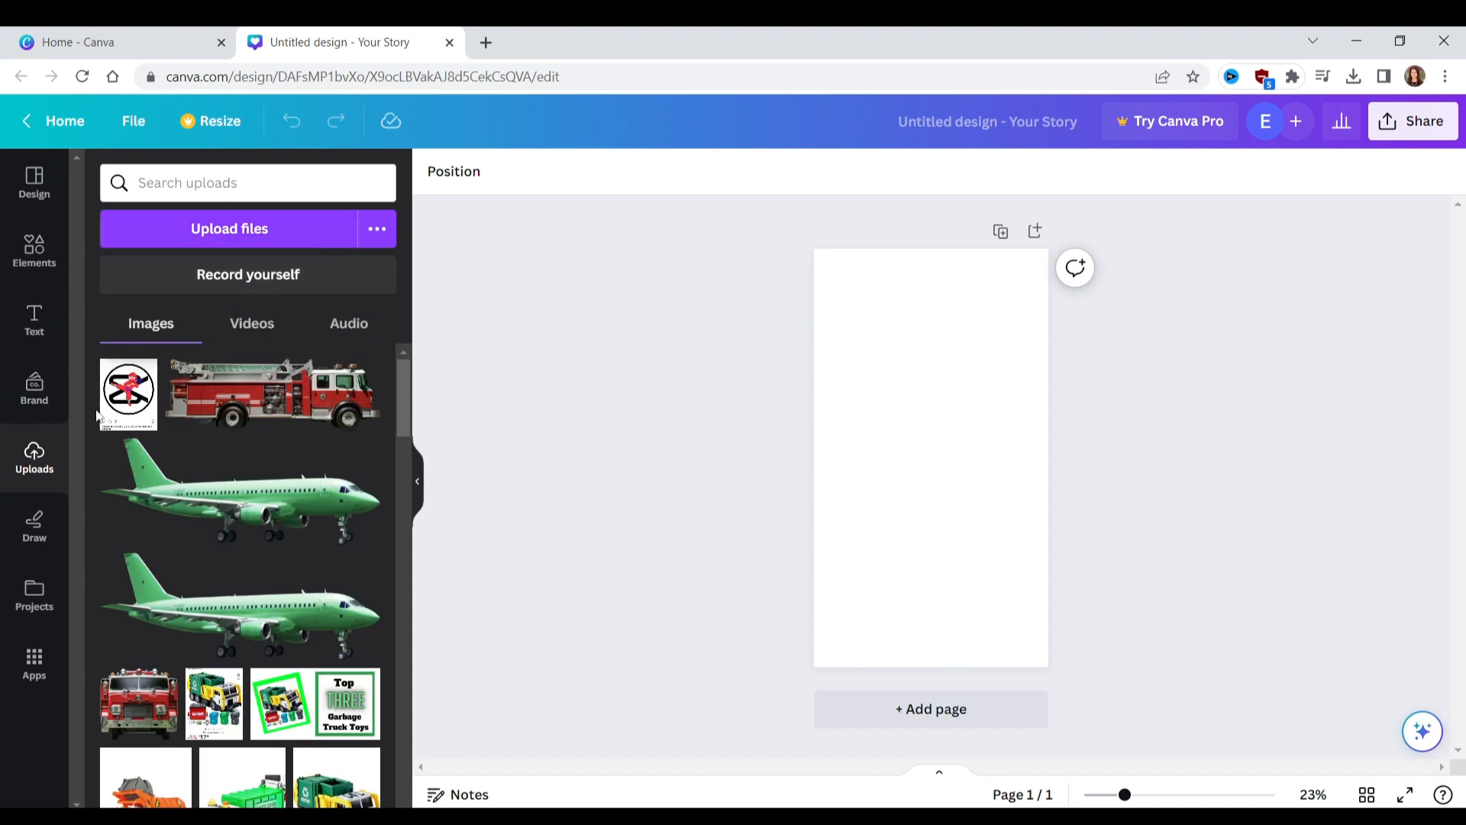
left_click(128, 392)
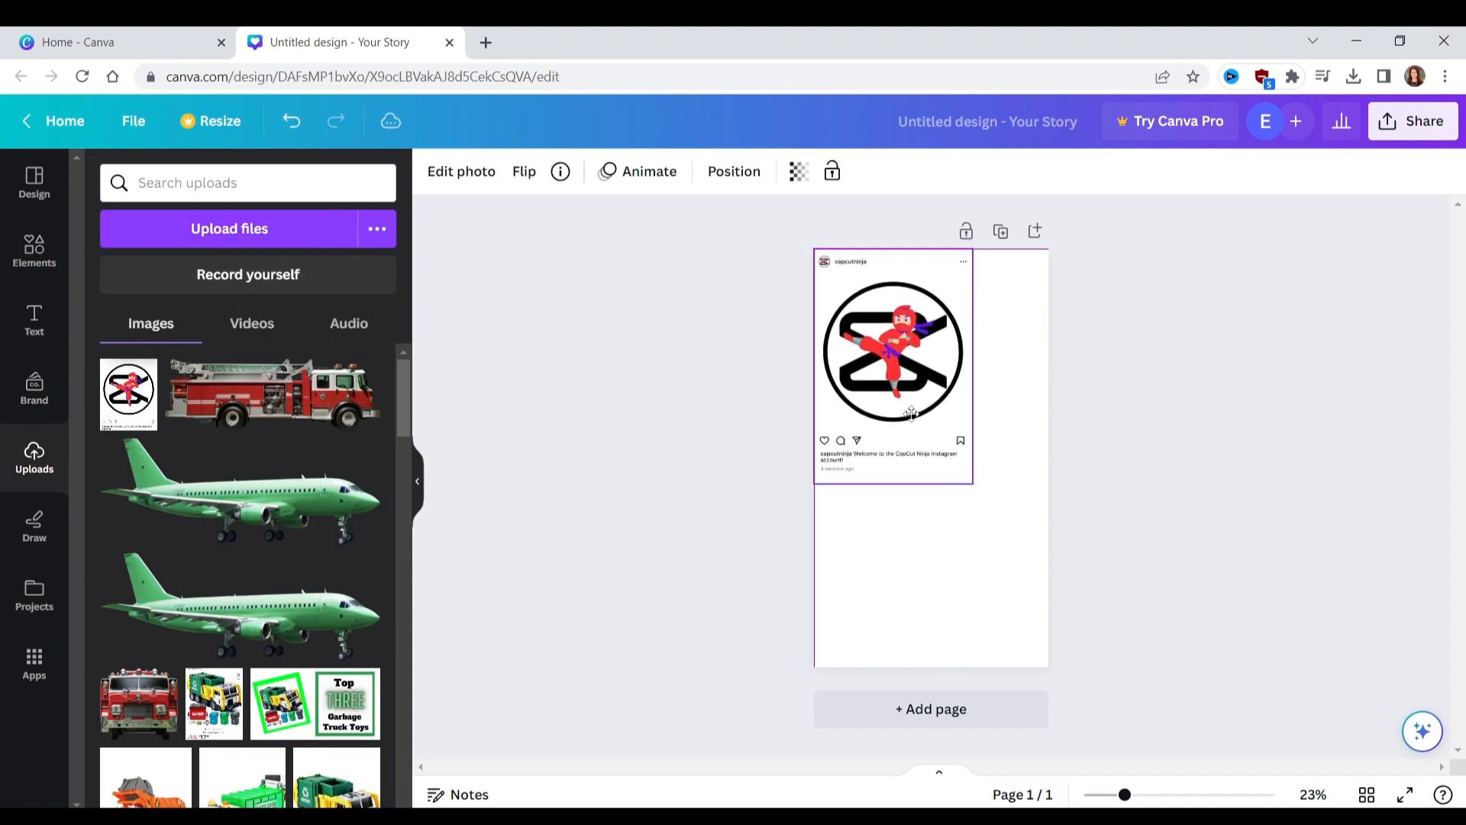
left_click_drag(973, 487, 1070, 632)
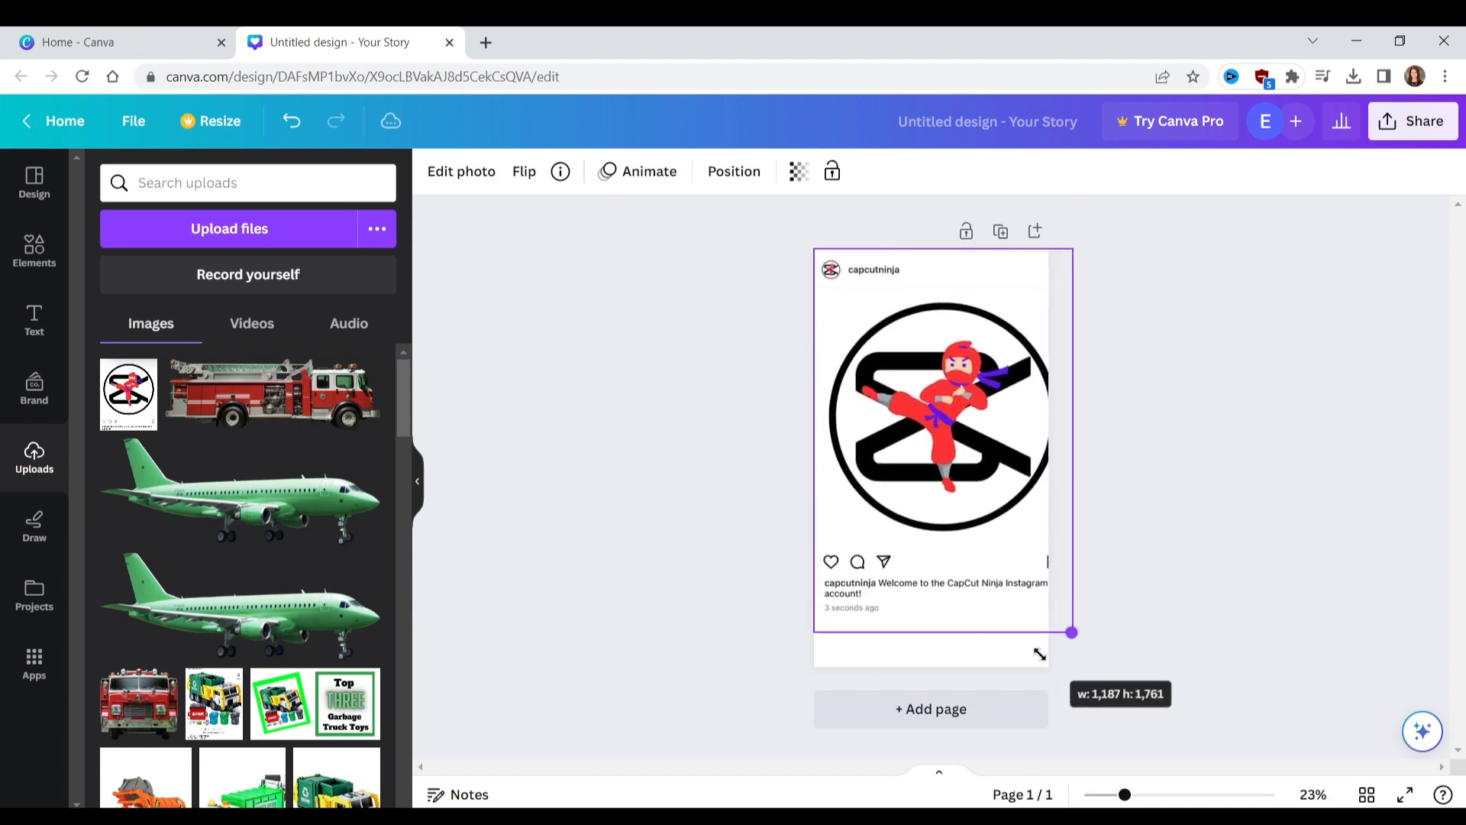
left_click_drag(1070, 632, 1049, 631)
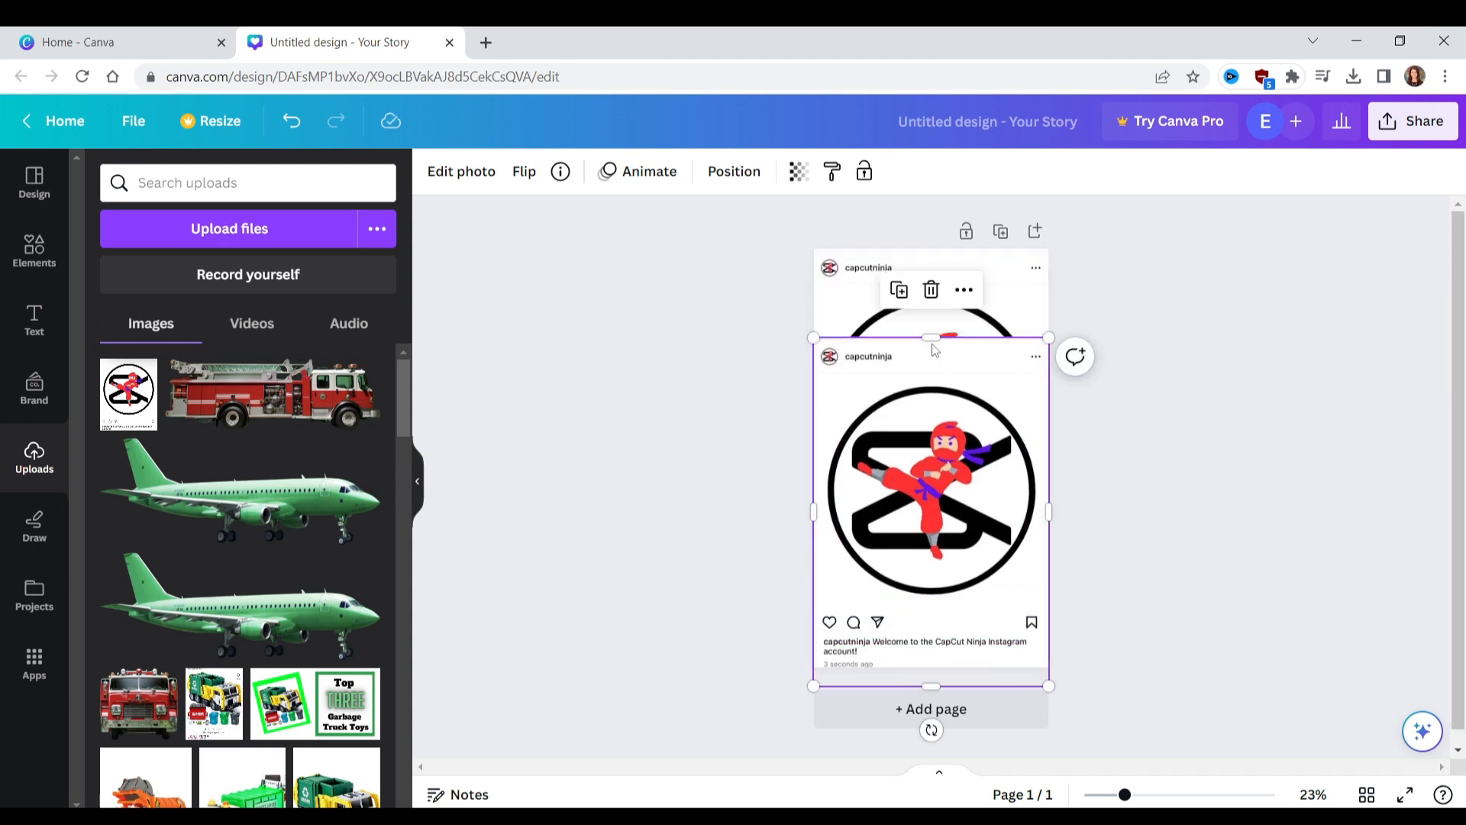
- Crop one copy to the caption strip and the other to the header, leaving an empty image area
left_click(461, 171)
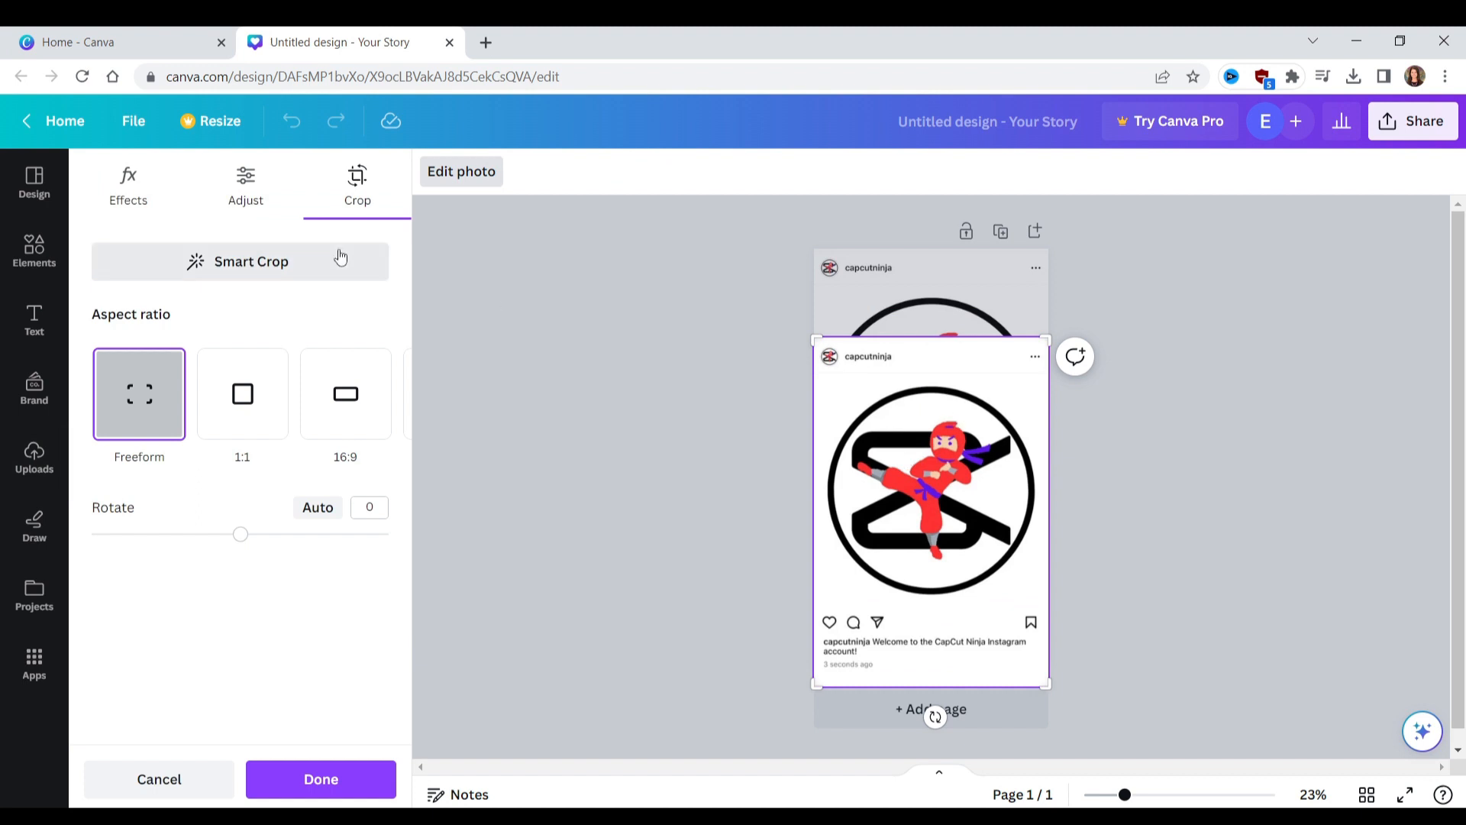
mouse_move(924, 336)
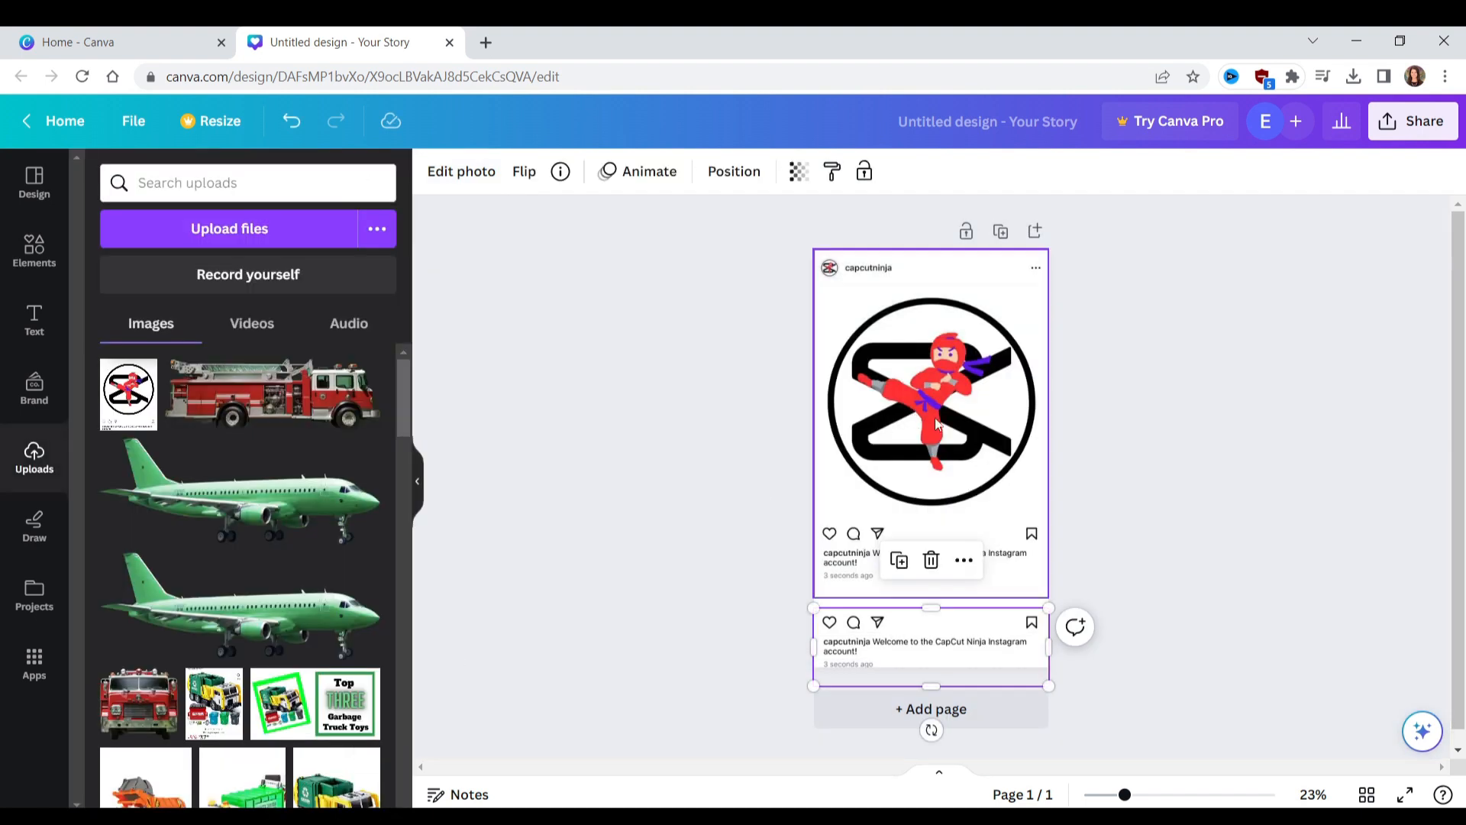
left_click(460, 171)
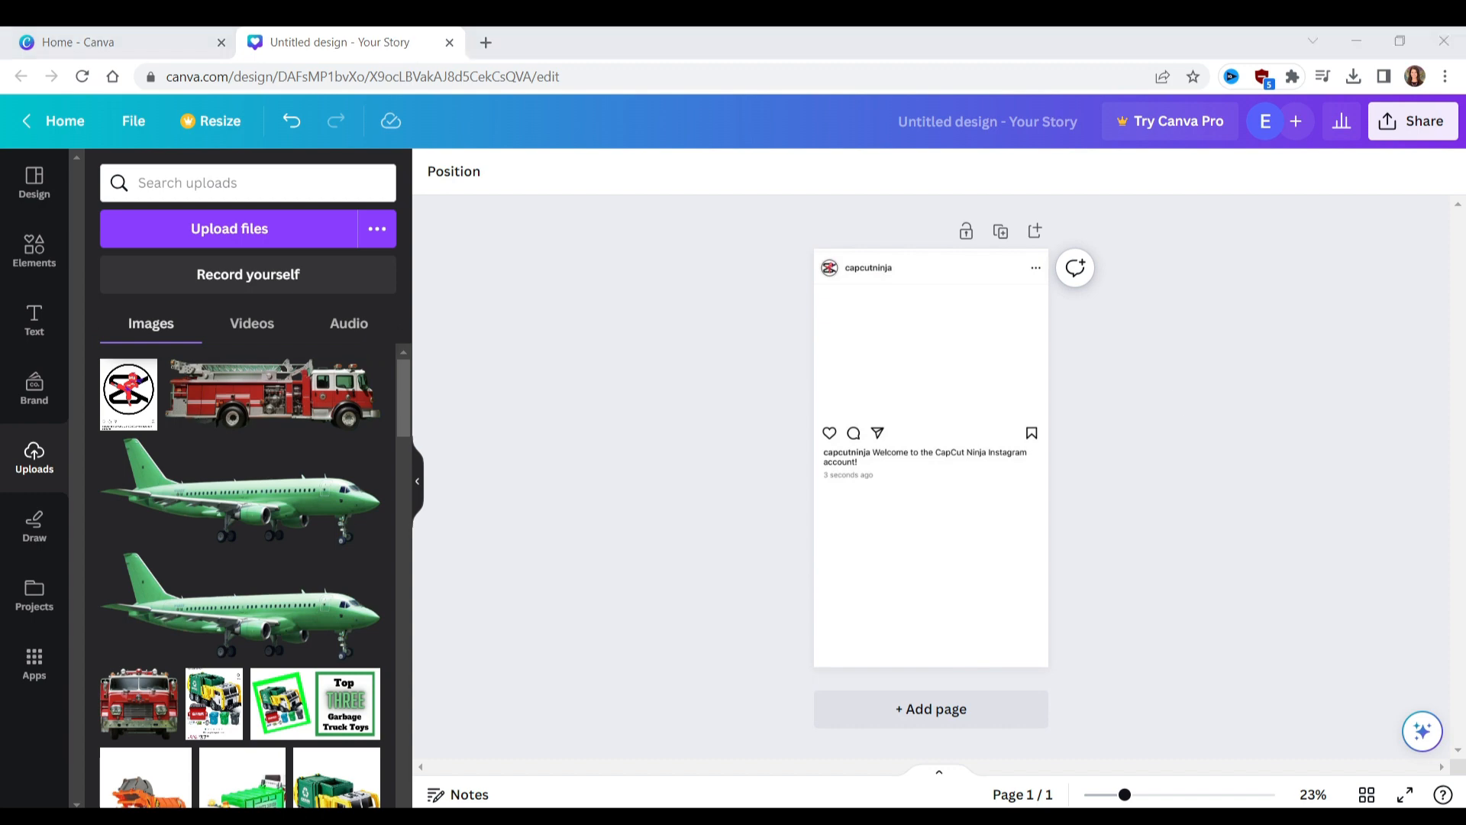
- Download the empty post frame design as an MP4 video via Share
left_click(1413, 121)
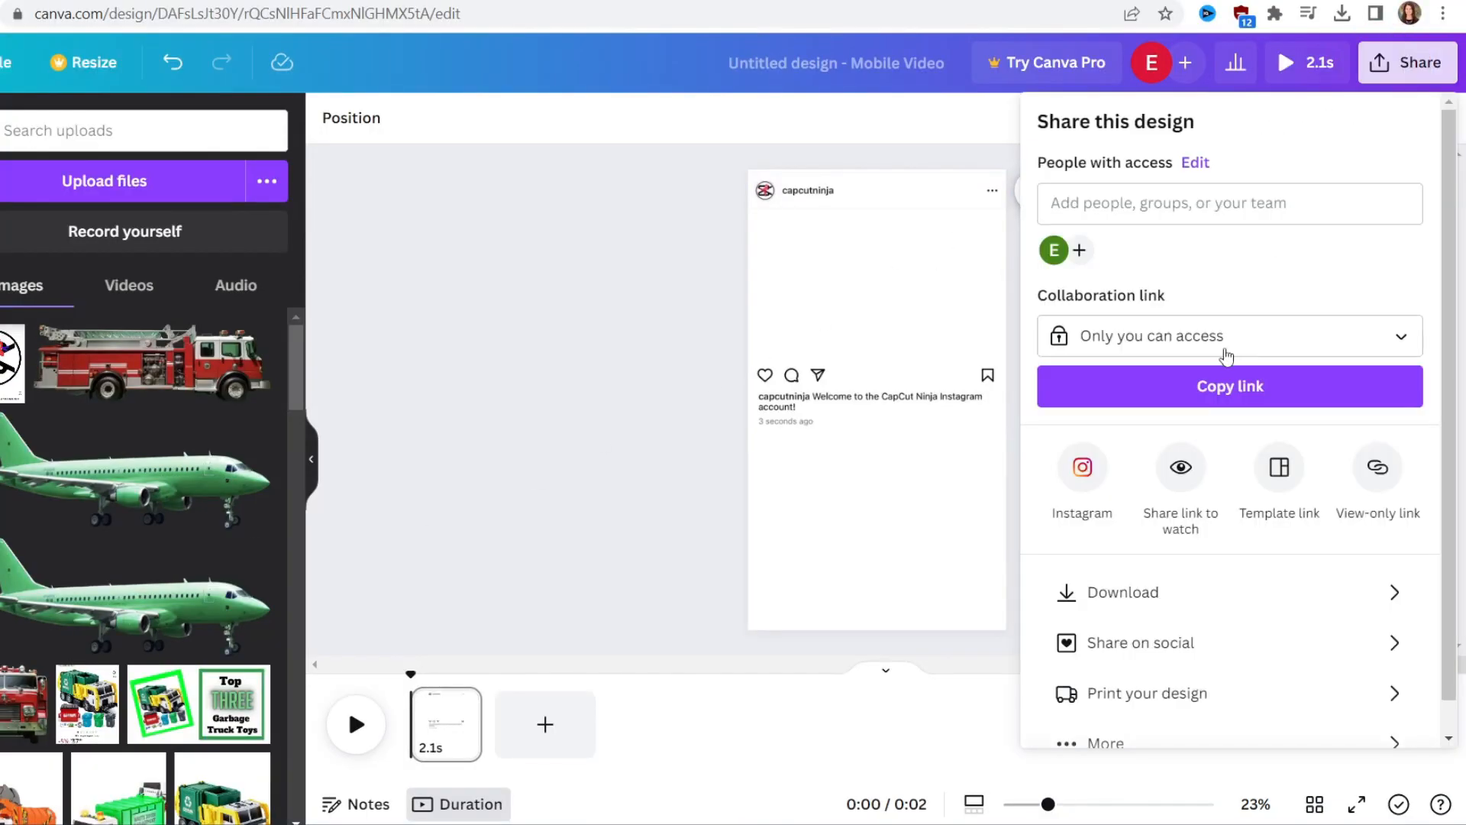
left_click(1122, 593)
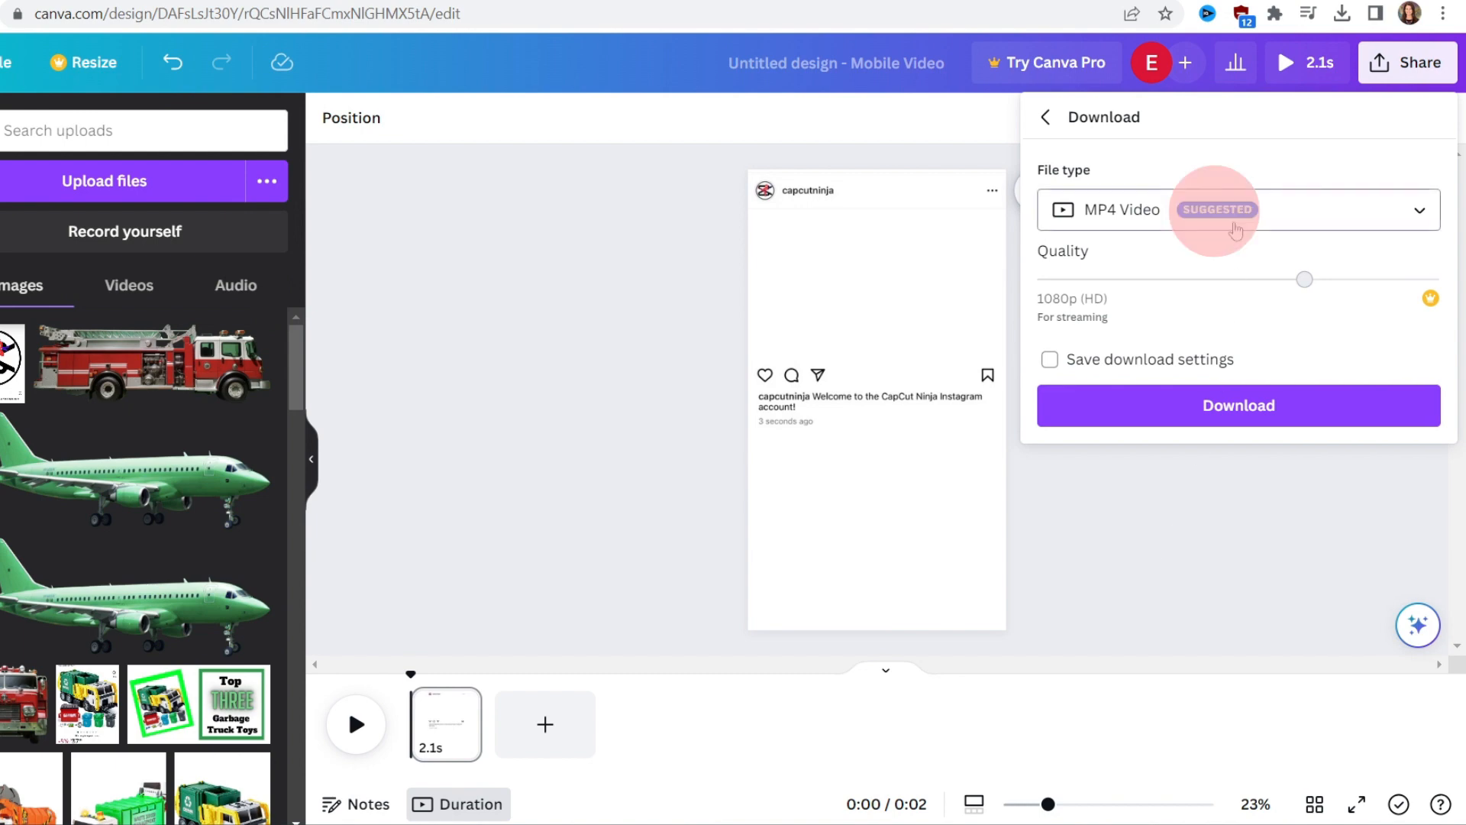
left_click(1238, 406)
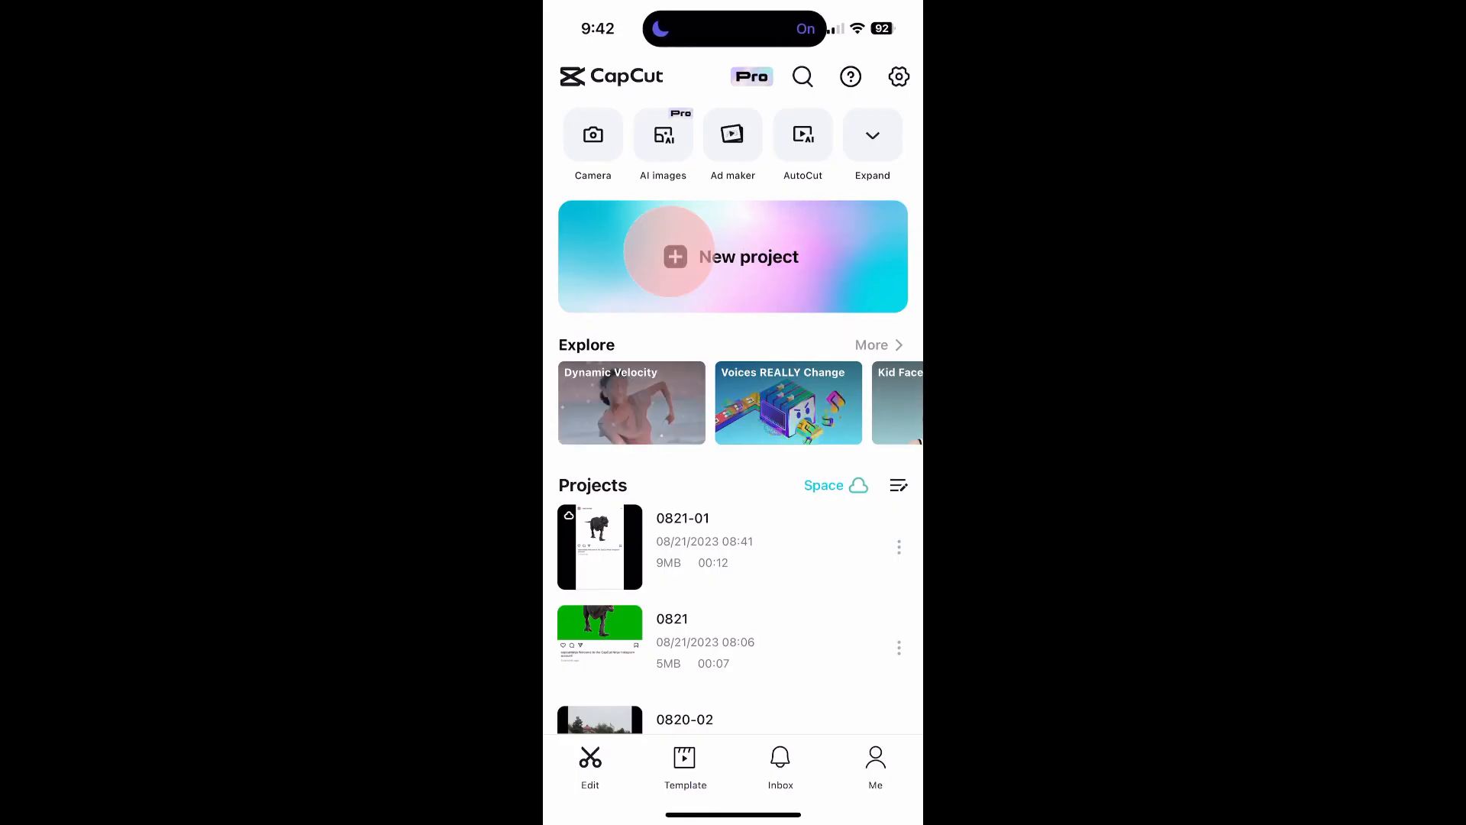
- Create a new CapCut project with the post video and the green-screen dinosaur clip
left_click(733, 257)
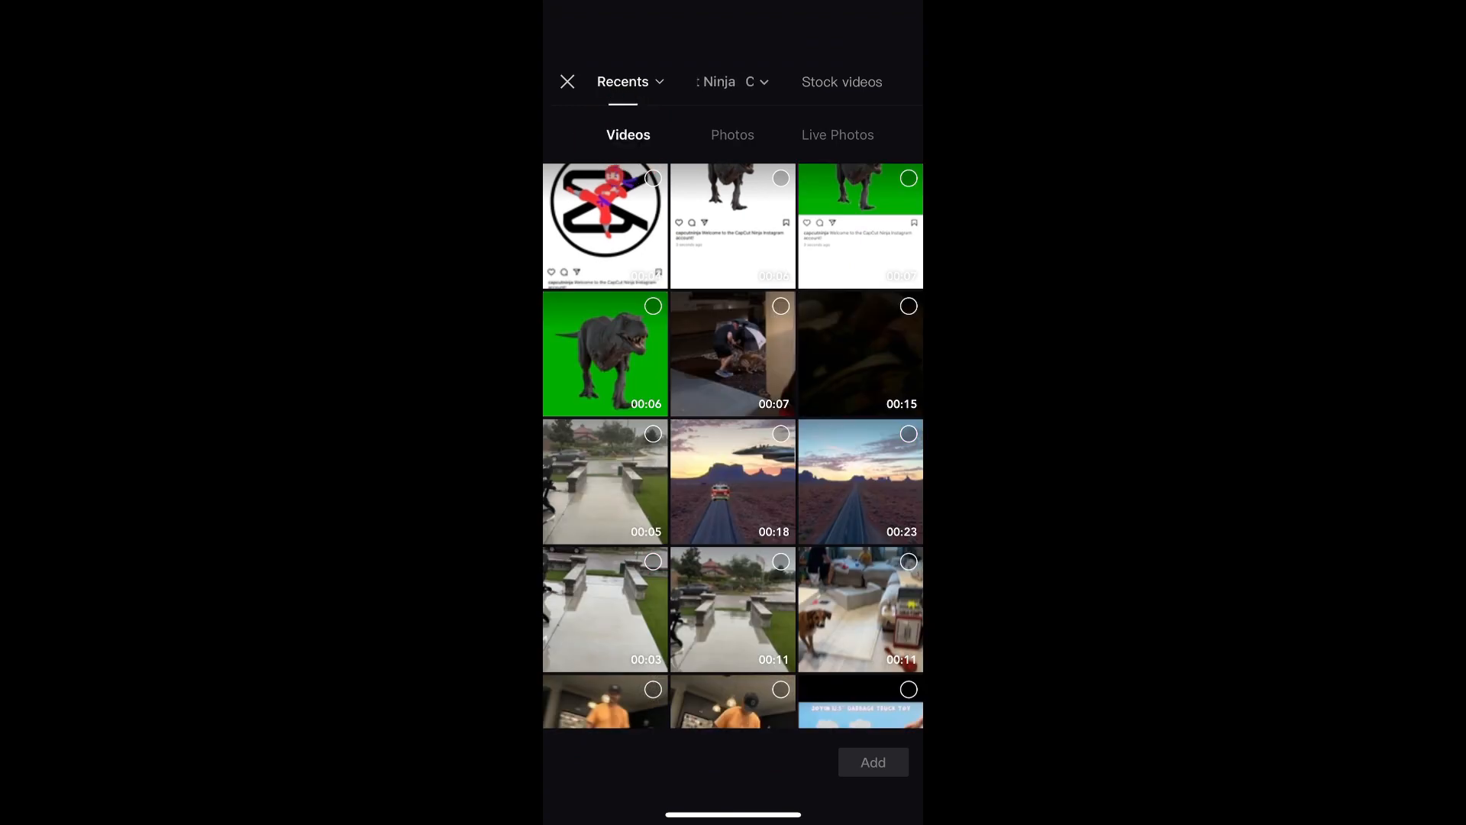
left_click(872, 762)
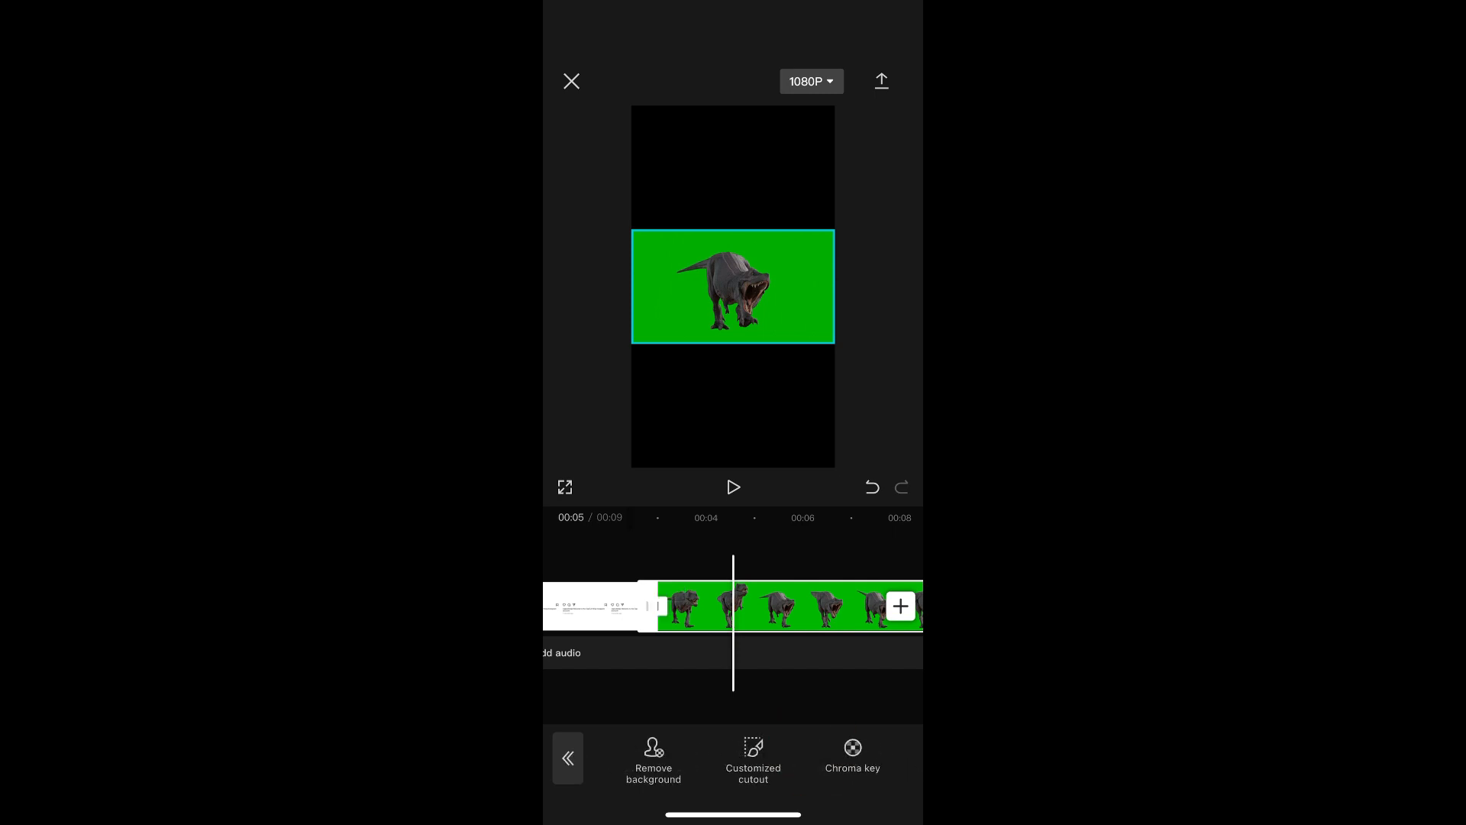
- Remove the dinosaur's green background with Chroma key, adjusting Intensity and confirming
left_click(852, 749)
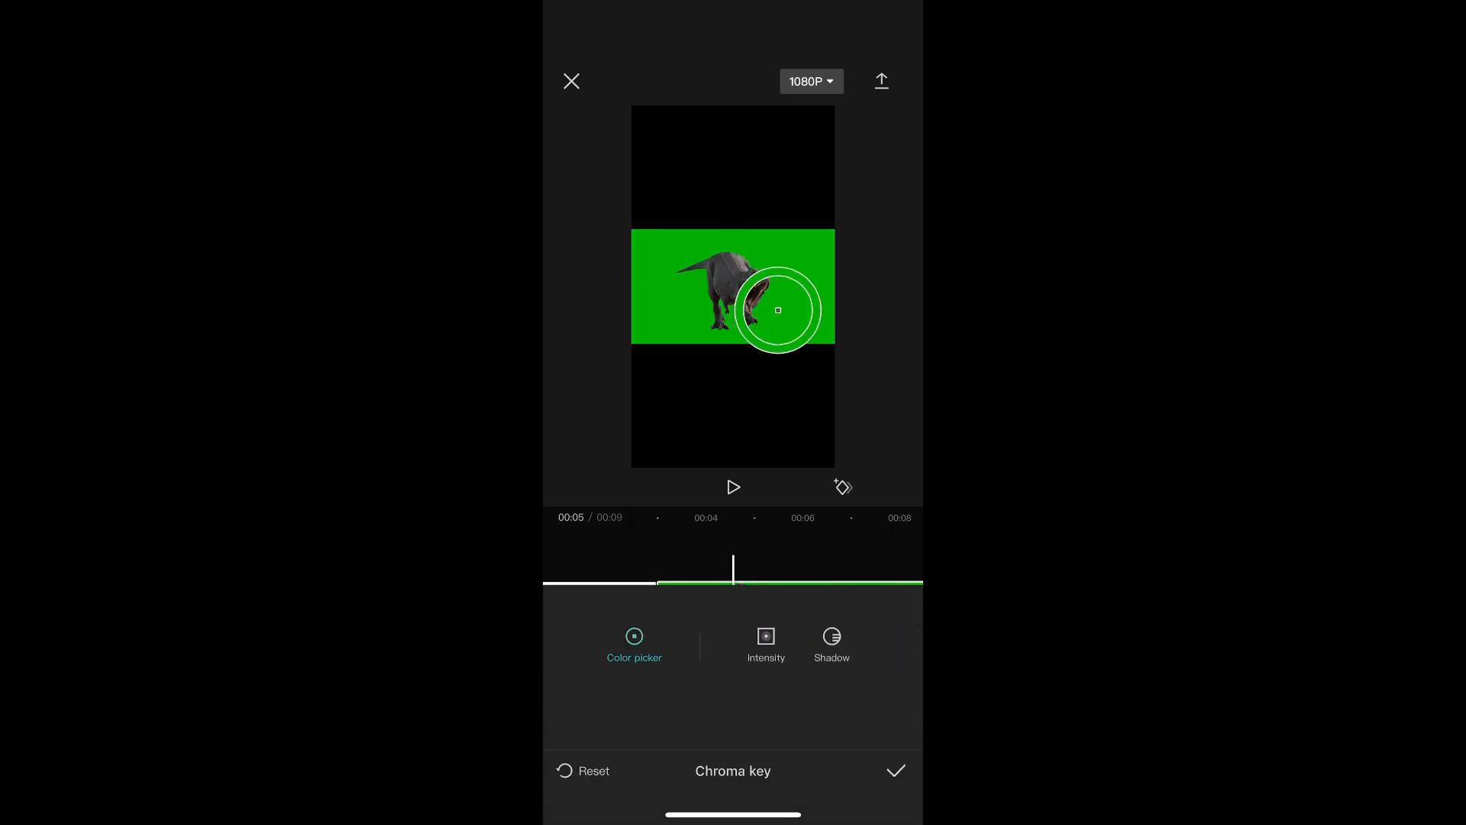
left_click(765, 636)
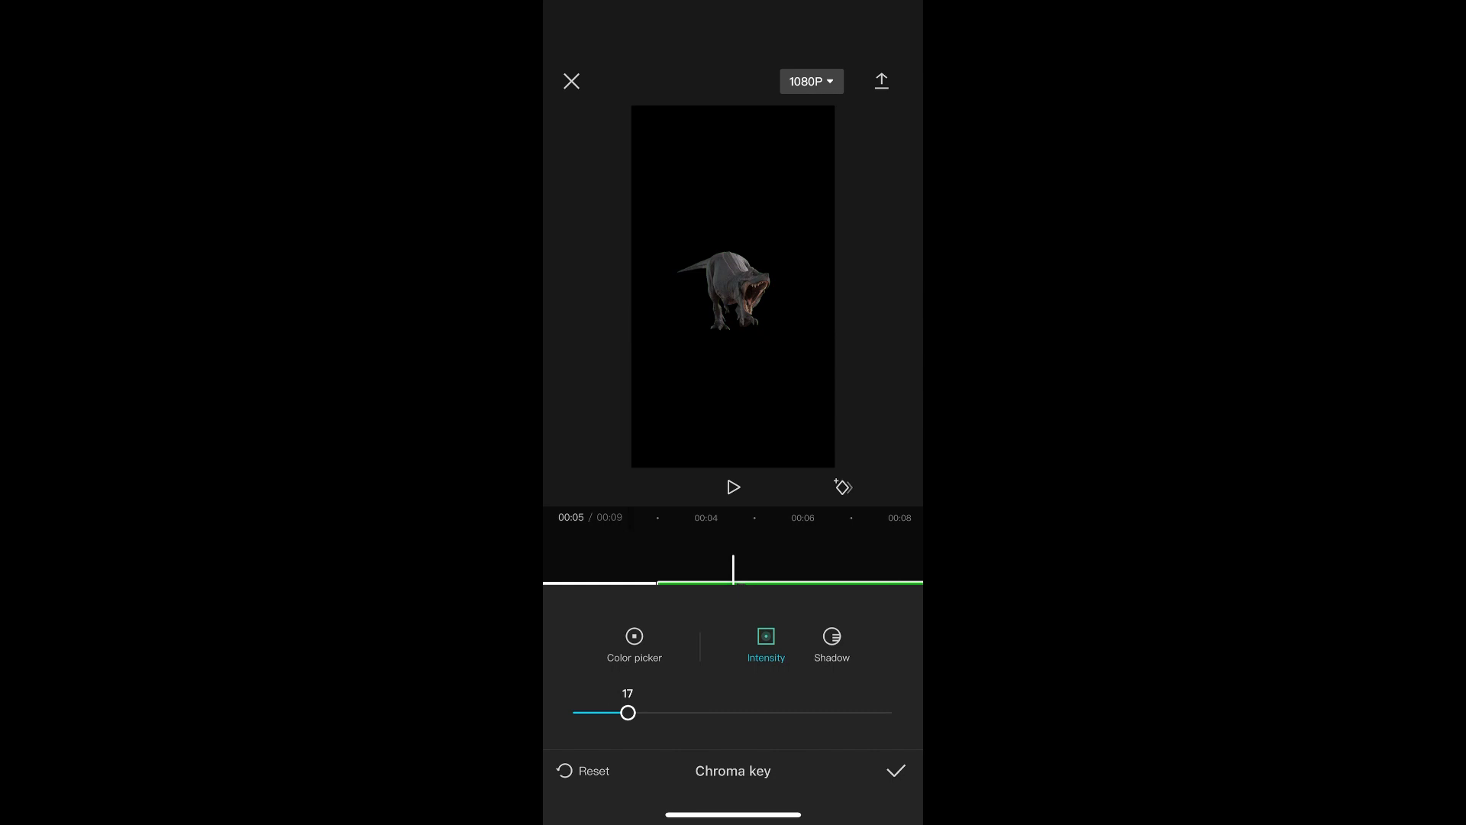
left_click(896, 771)
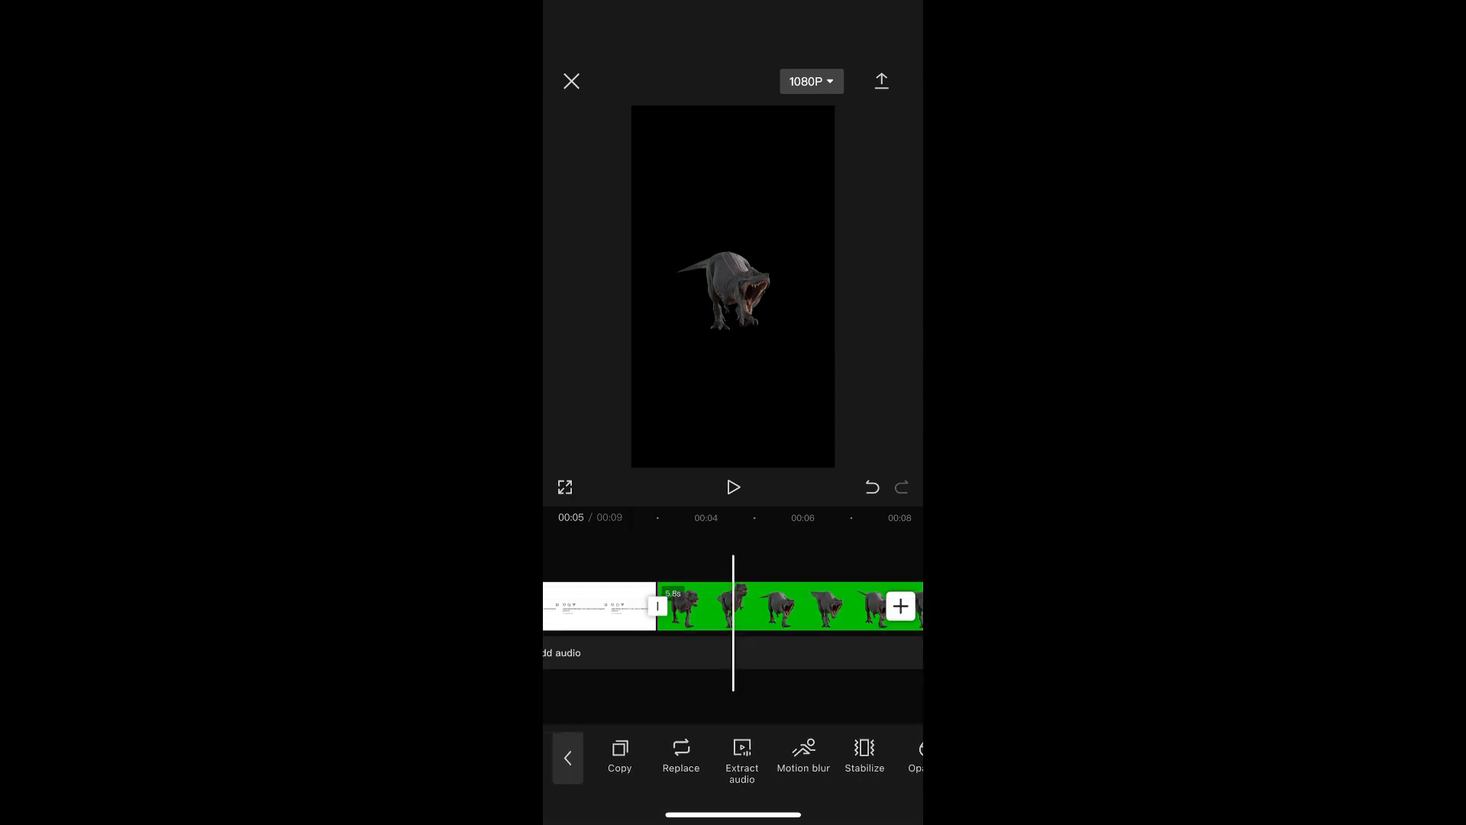
- Make the dinosaur an overlay and fit it inside the post's image area in the preview
scroll("right", 3)
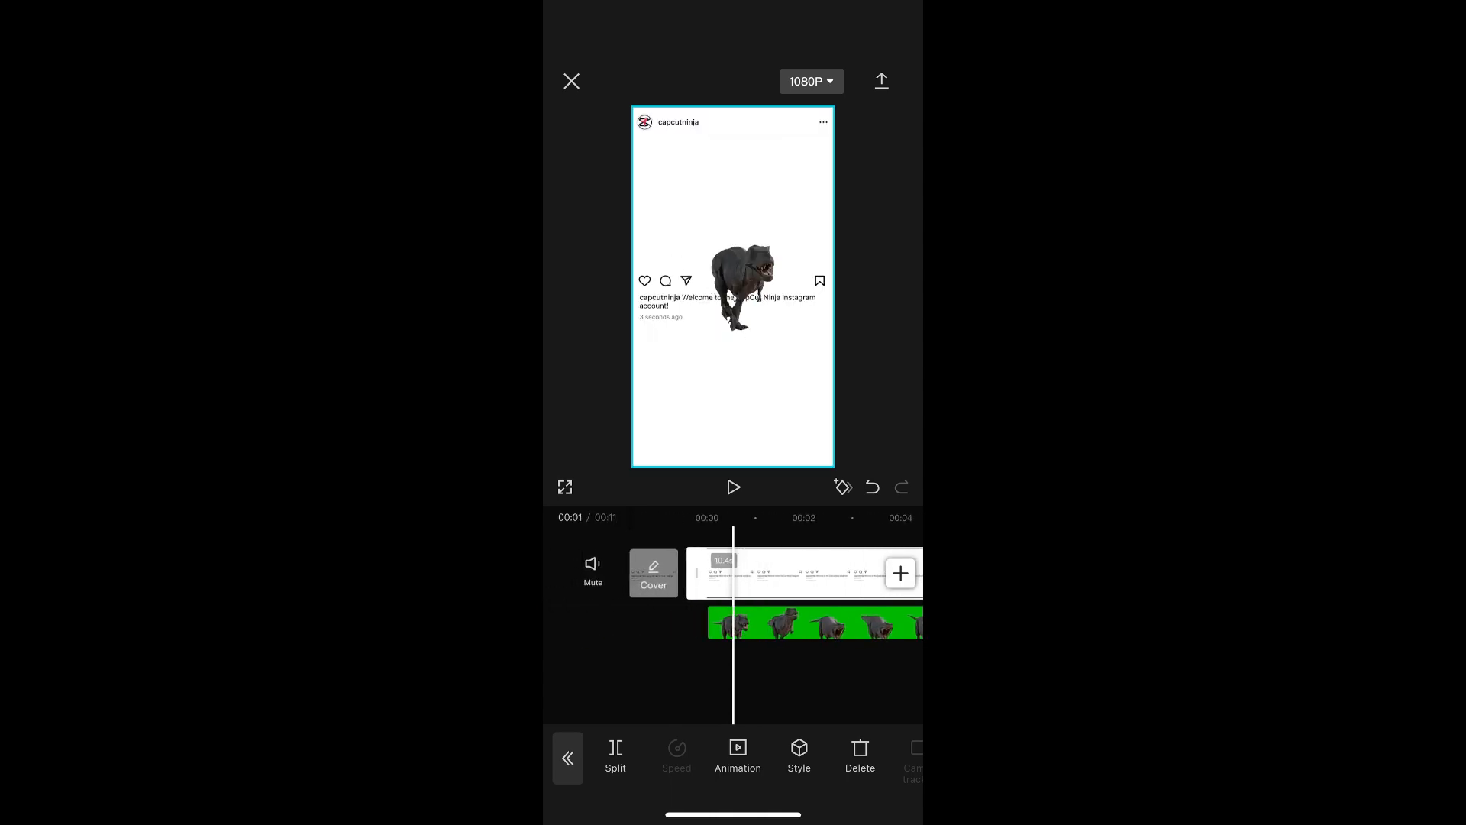
left_click(813, 623)
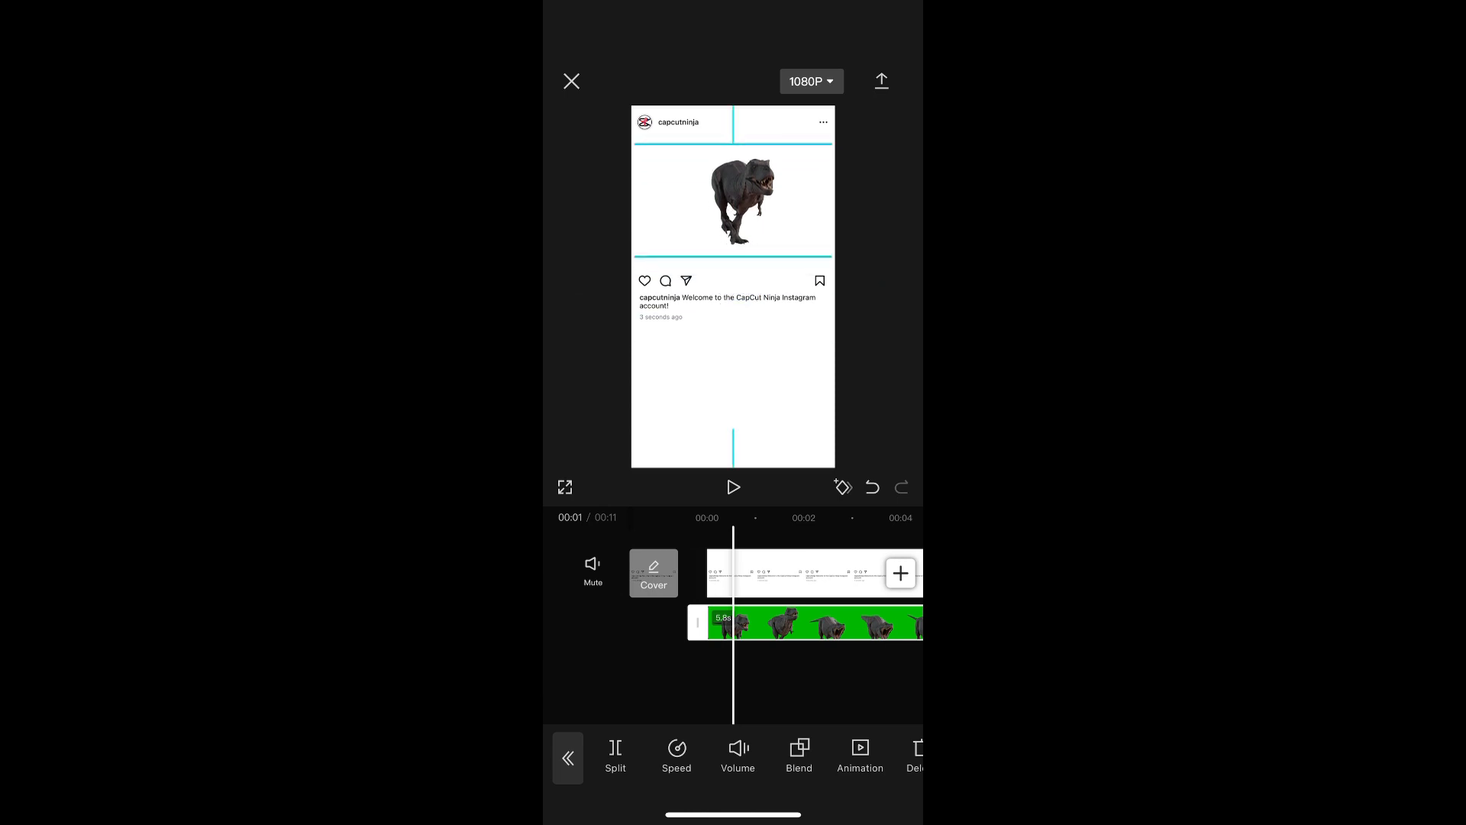
left_click(733, 202)
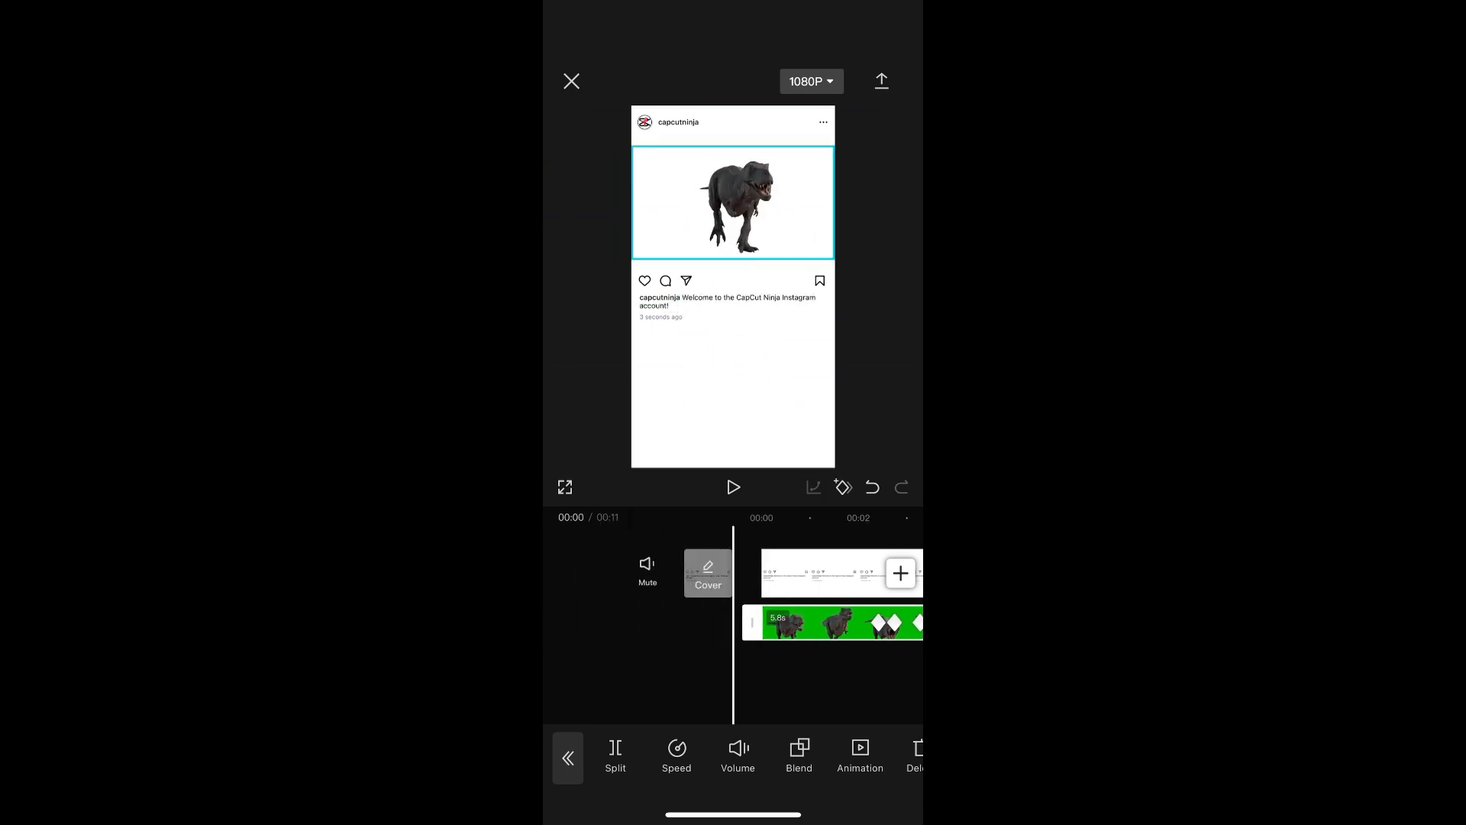
- Deselect the overlay and select the main post clip to trim it to 6.0 seconds
left_click(733, 487)
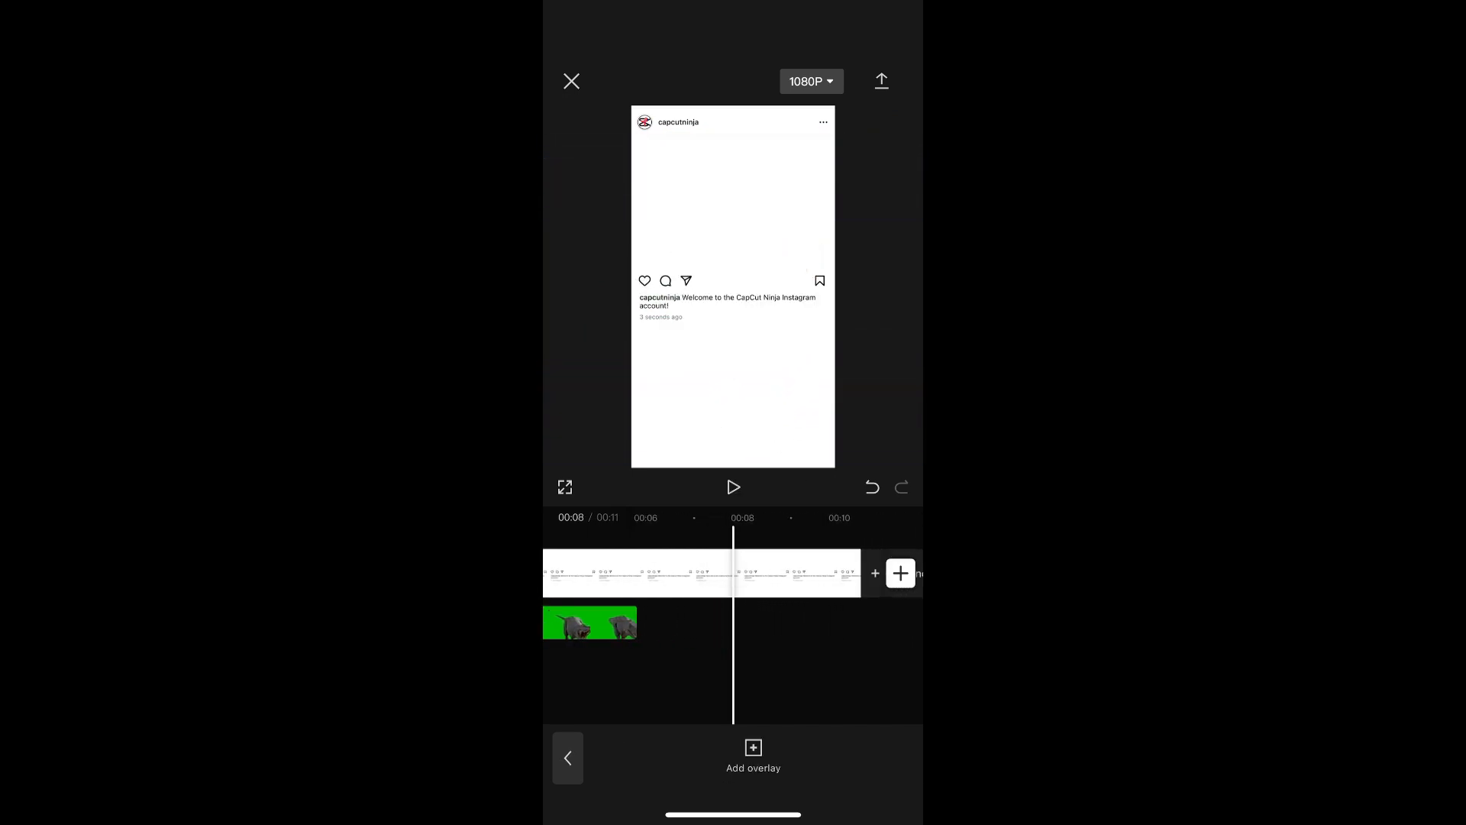
left_click(640, 572)
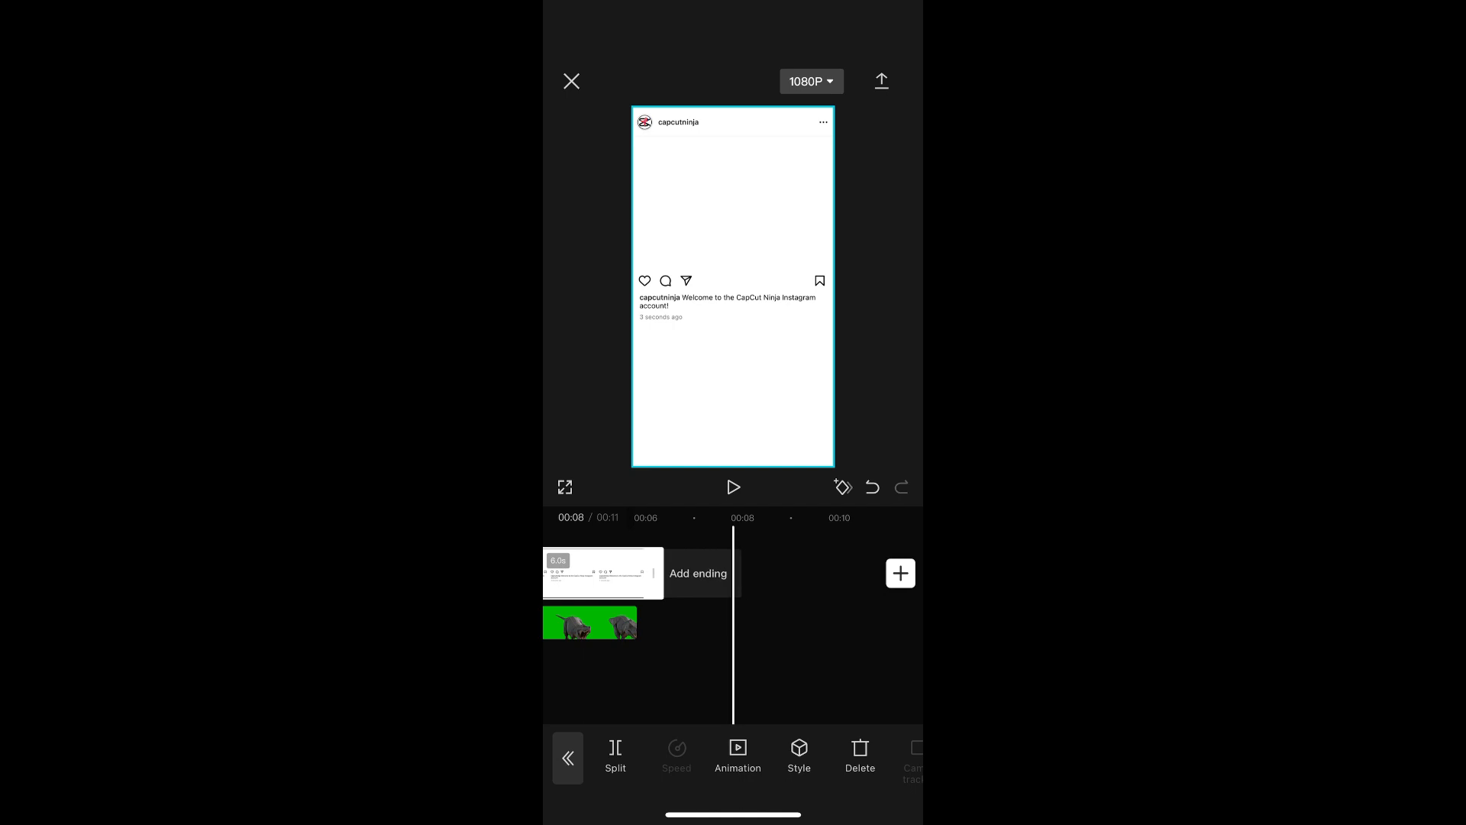